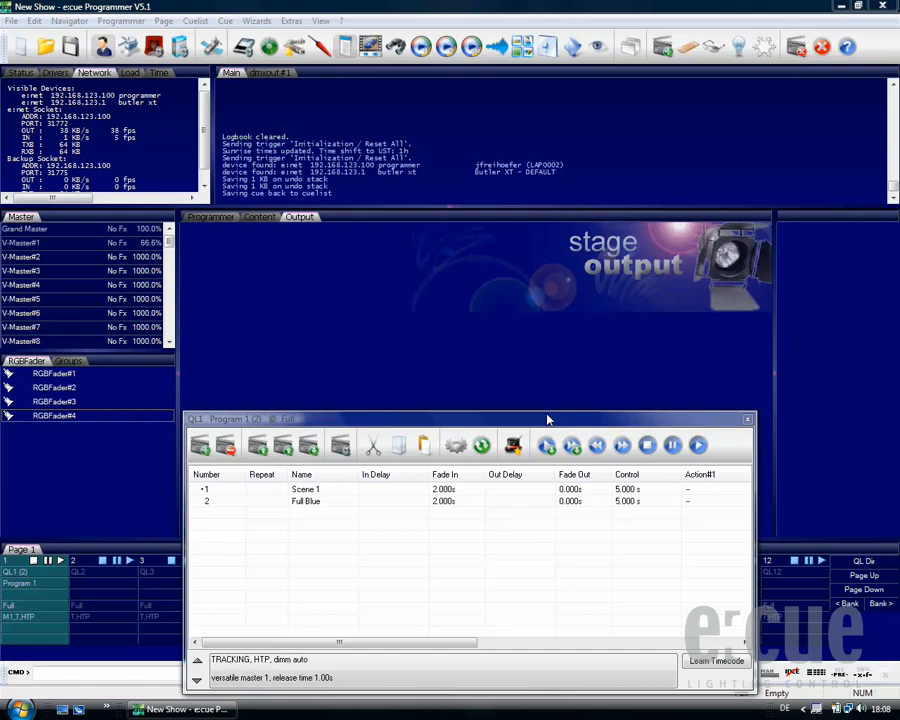
pyautogui.moveTo(608, 420)
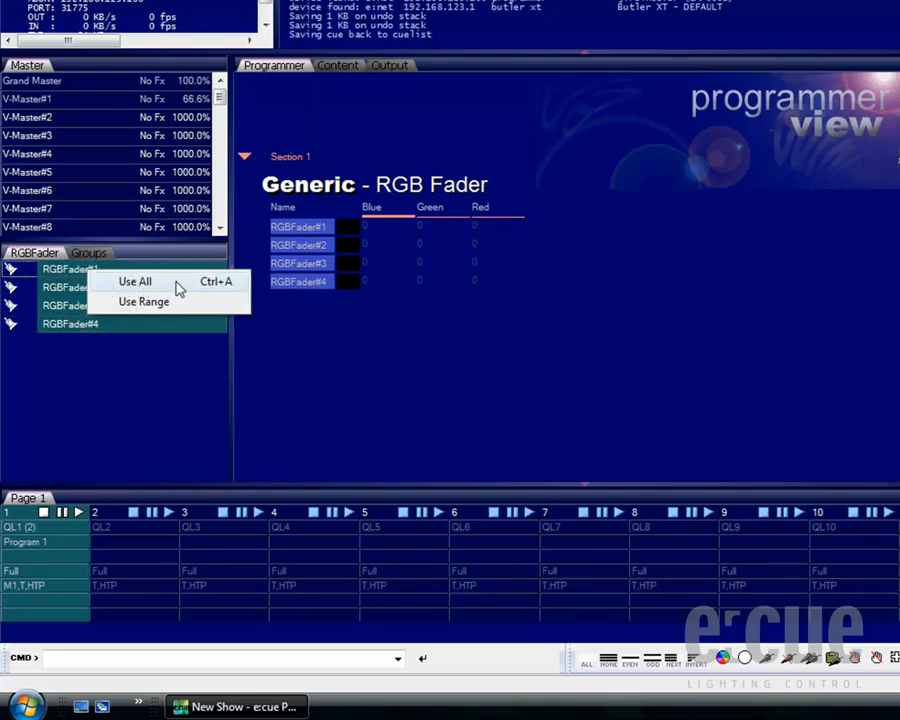
pyautogui.moveTo(144, 302)
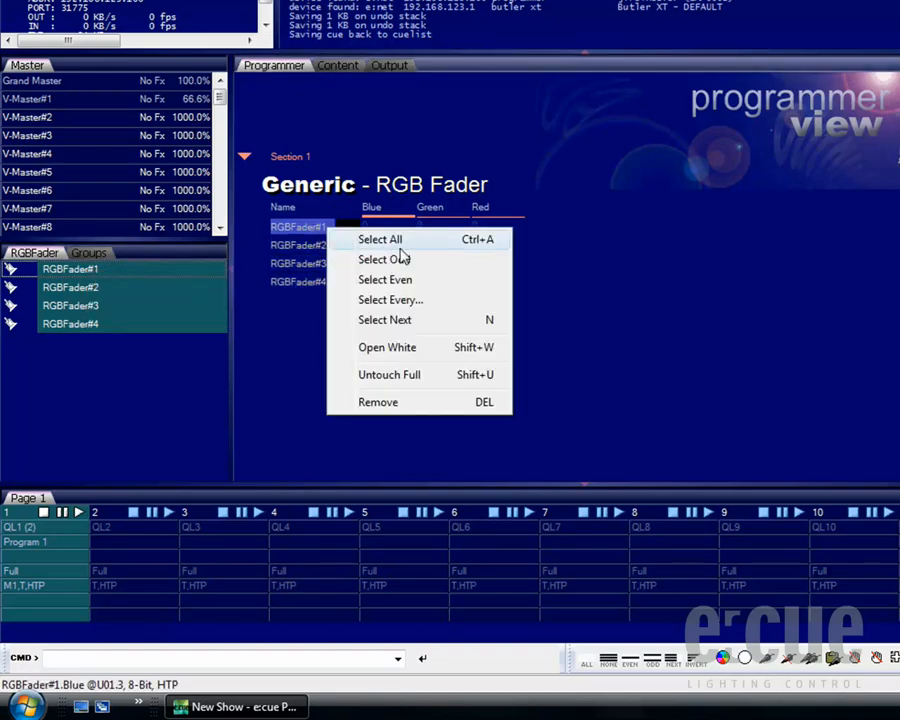
# Step: Select all four RGB faders and bring up the Blue channel actions
pyautogui.click(380, 240)
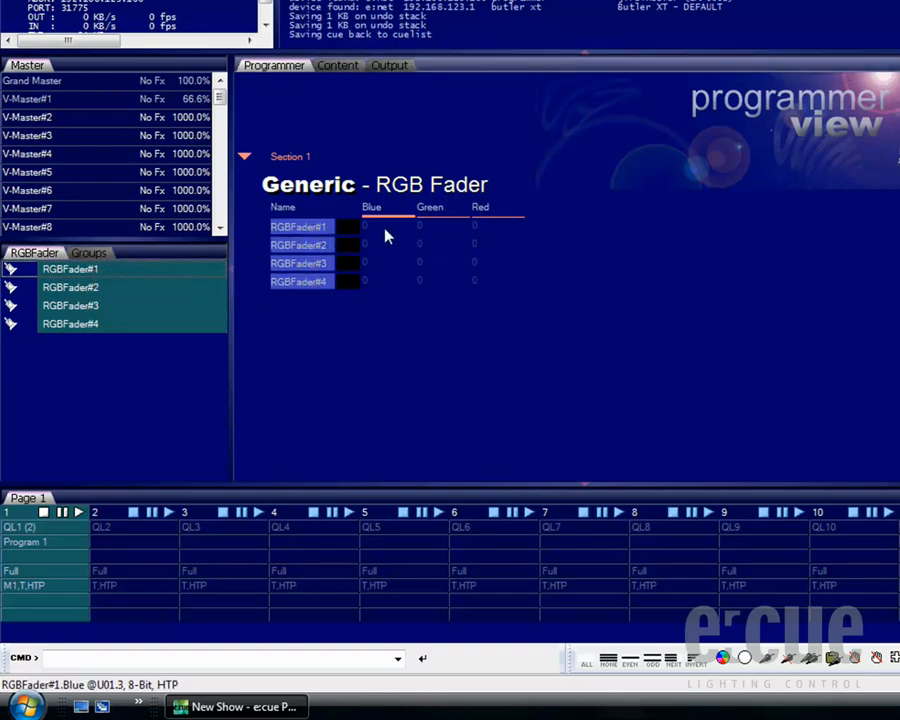
pyautogui.rightClick(364, 226)
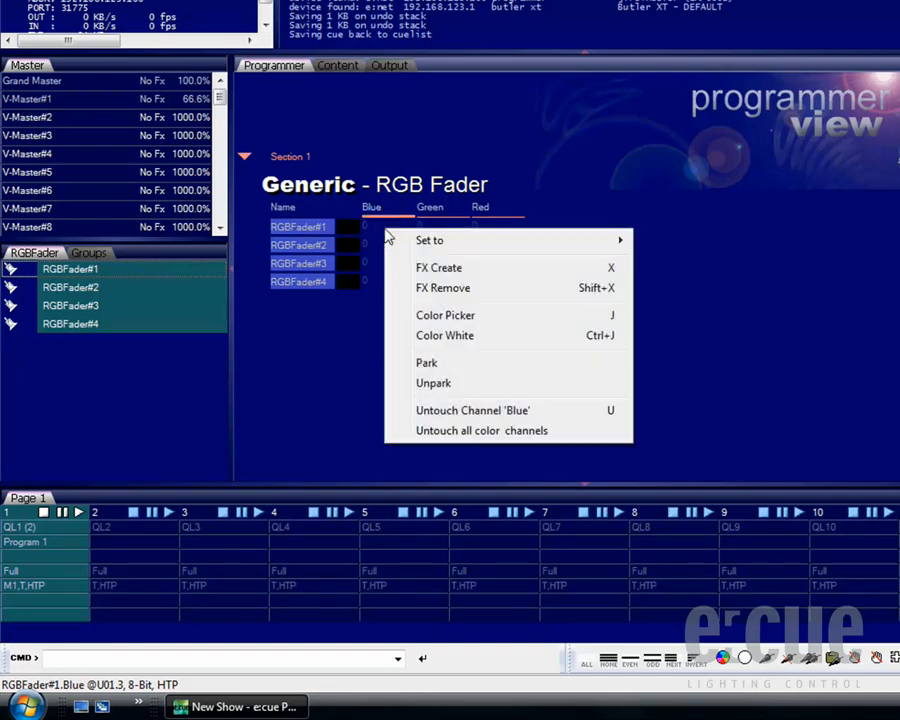
pyautogui.moveTo(514, 272)
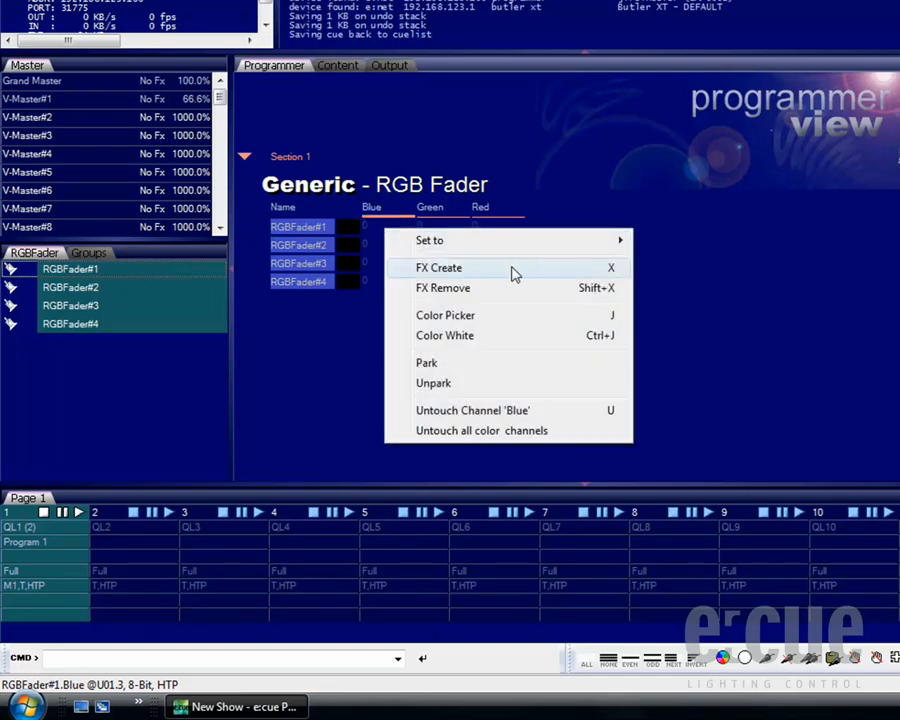
pyautogui.moveTo(770, 664)
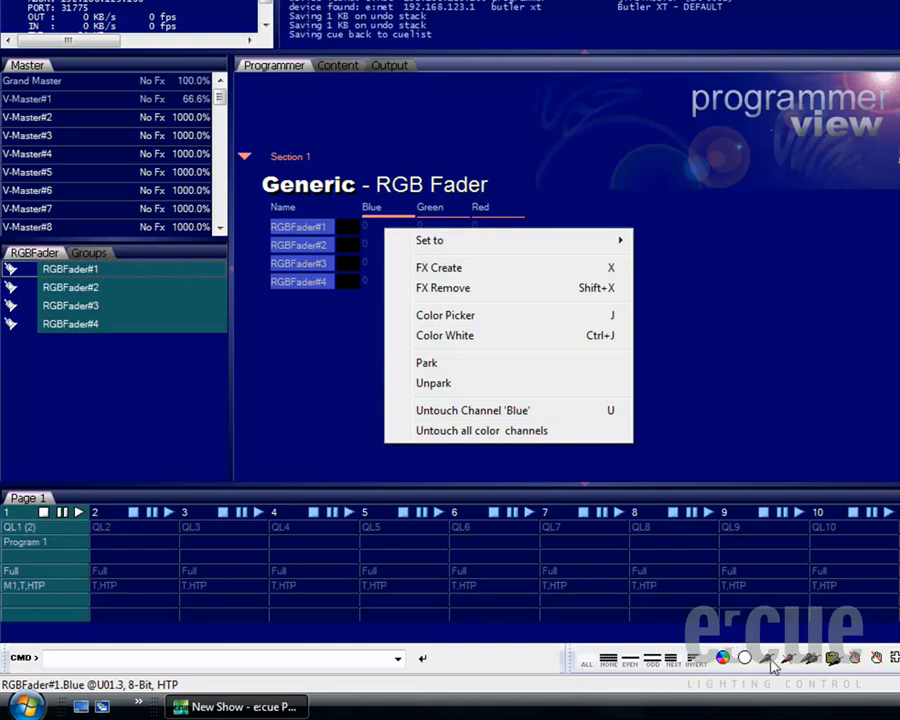
# Step: Create a blue-channel FX with Touch Position ticked, Sin function, and adjust its position value
pyautogui.click(438, 268)
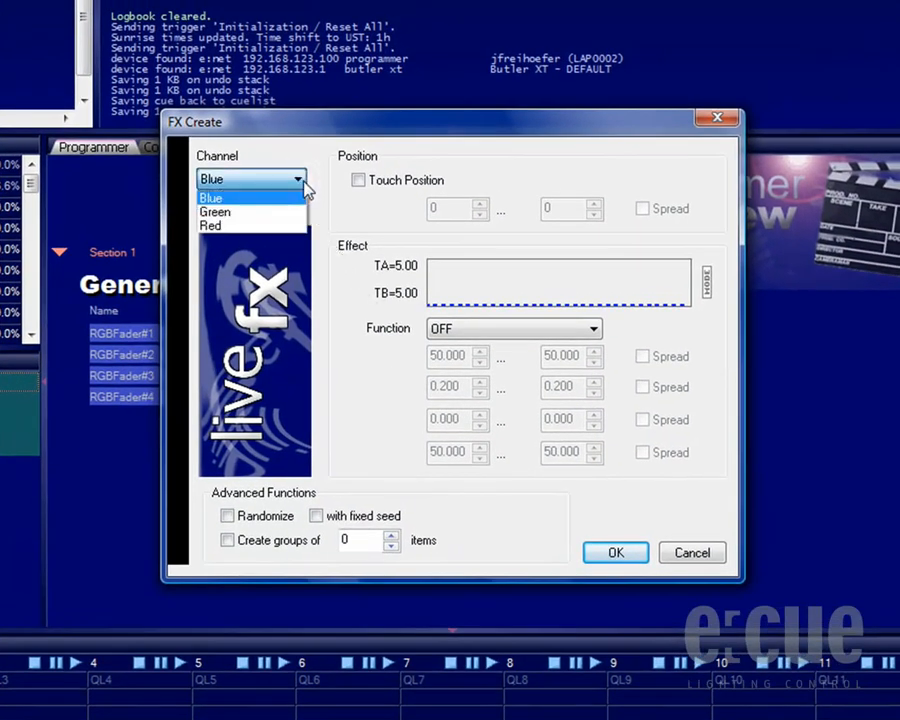
pyautogui.moveTo(244, 212)
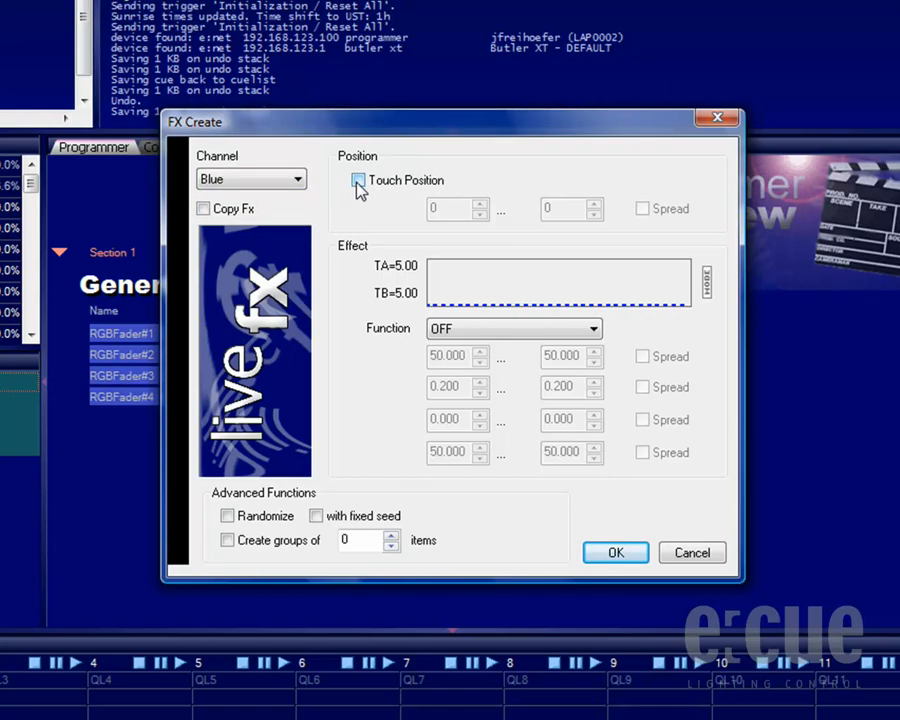
pyautogui.click(358, 180)
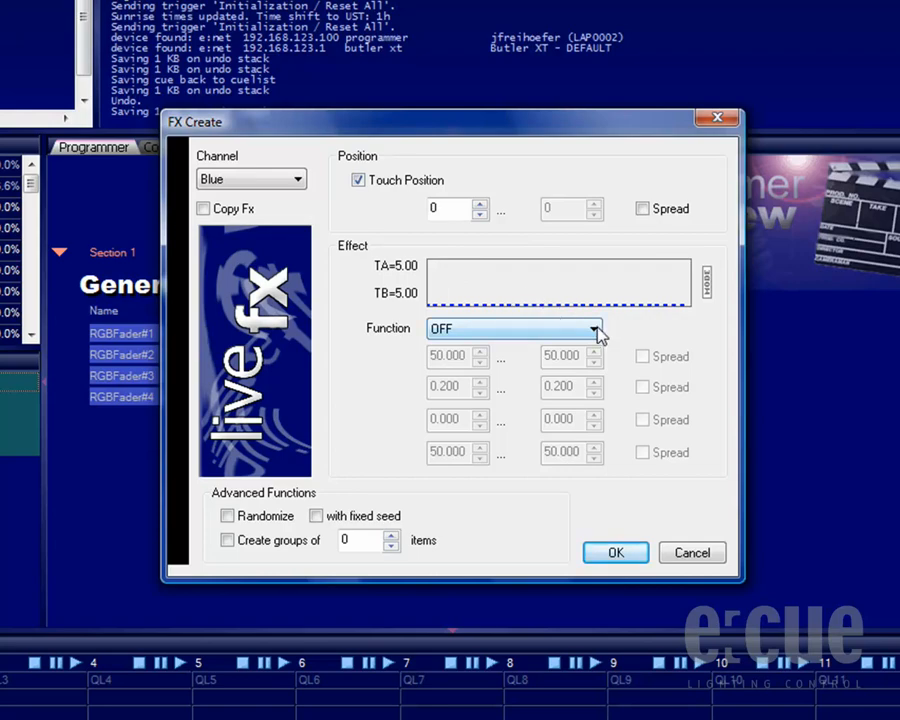
pyautogui.click(596, 328)
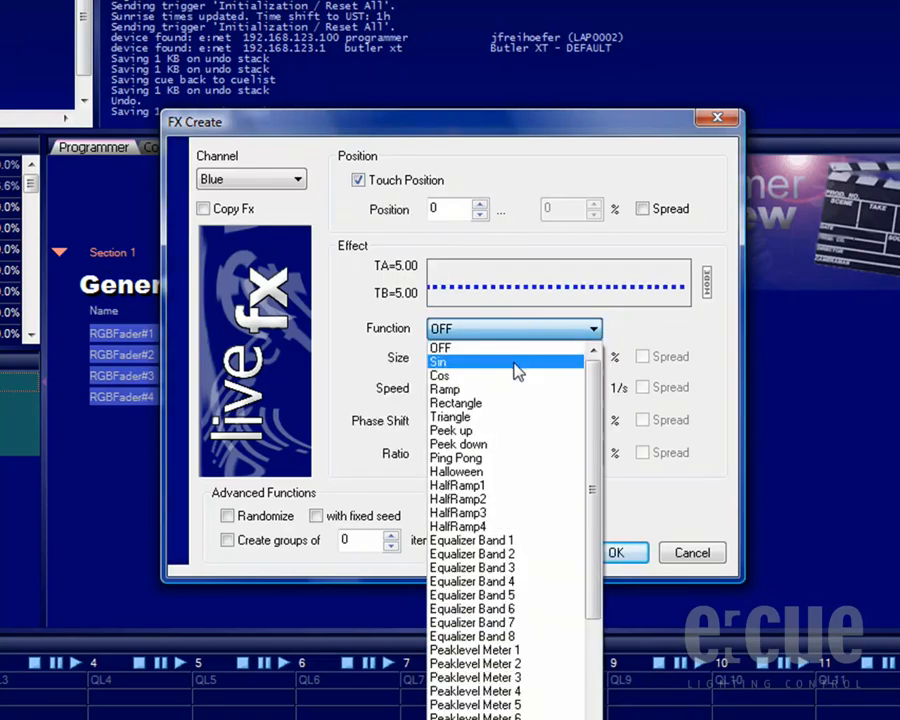
pyautogui.click(440, 360)
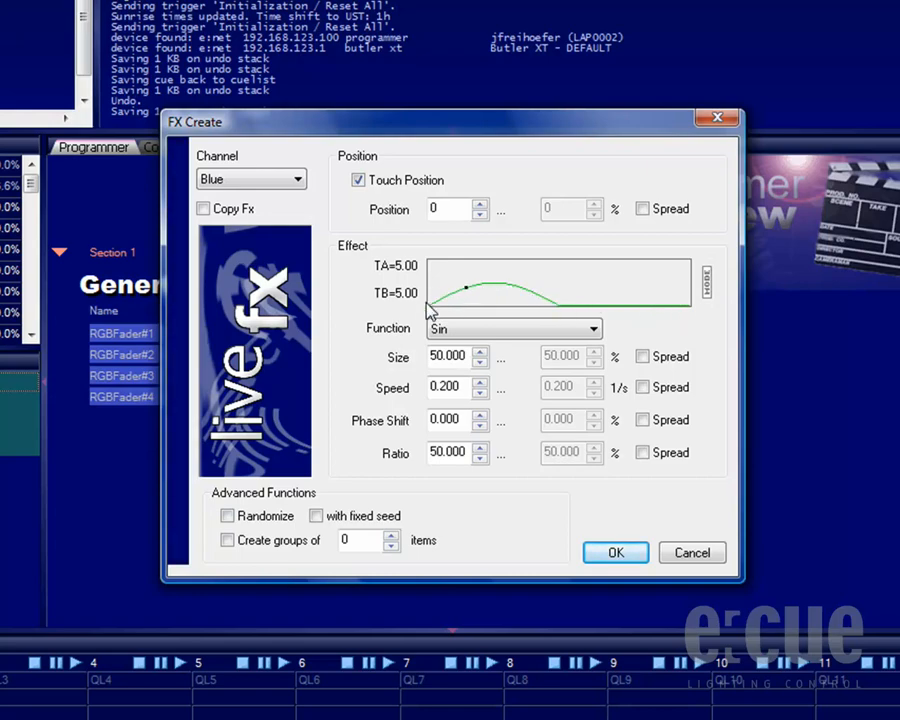
pyautogui.click(478, 204)
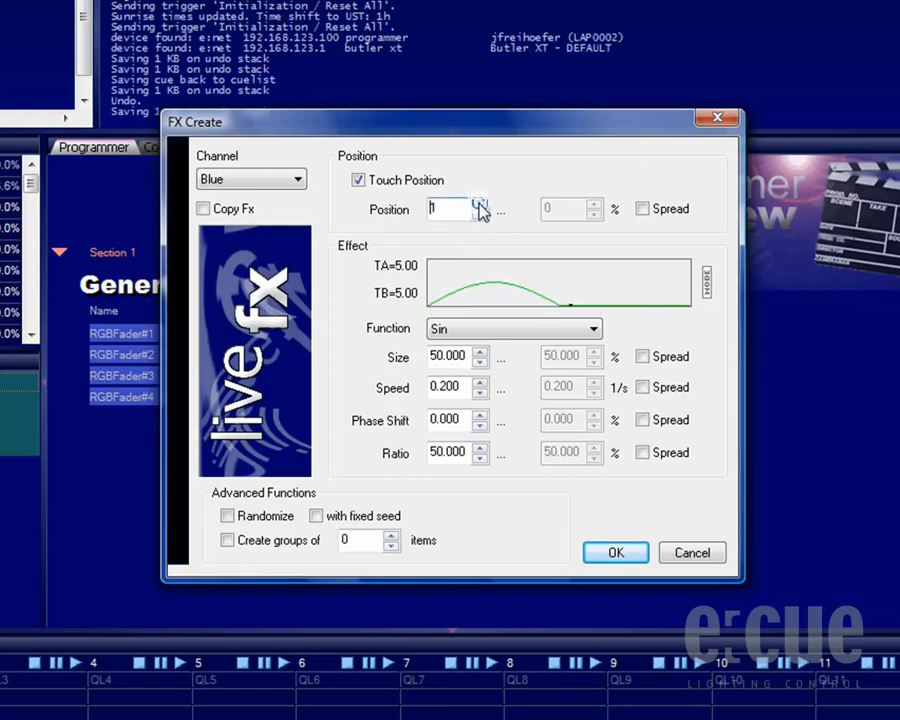
pyautogui.click(480, 204)
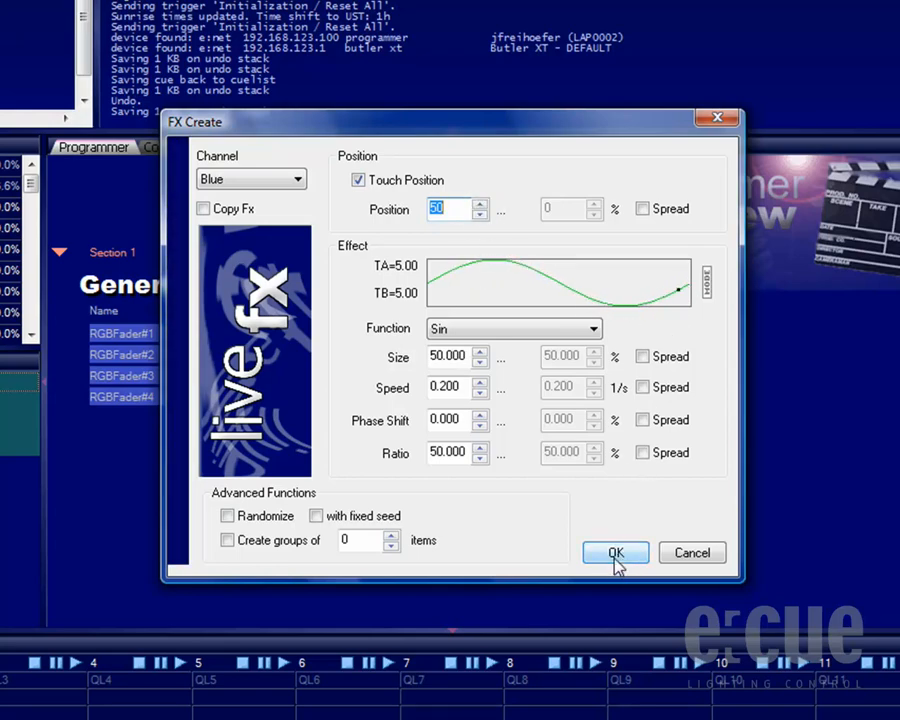
# Step: Confirm the sine effect, then start a second FX Create and list its functions
pyautogui.click(616, 552)
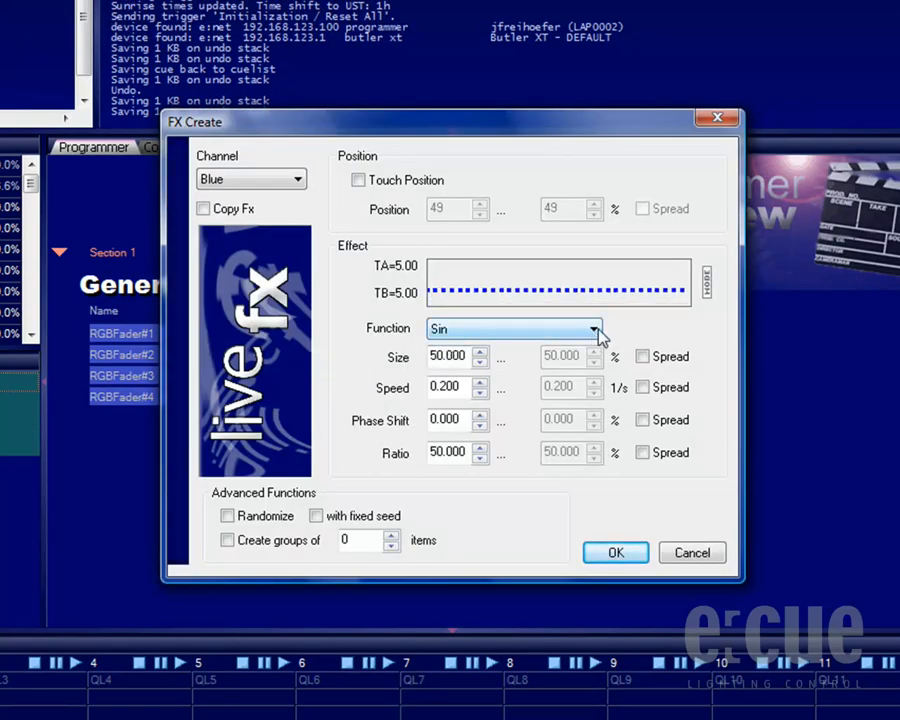
pyautogui.click(596, 328)
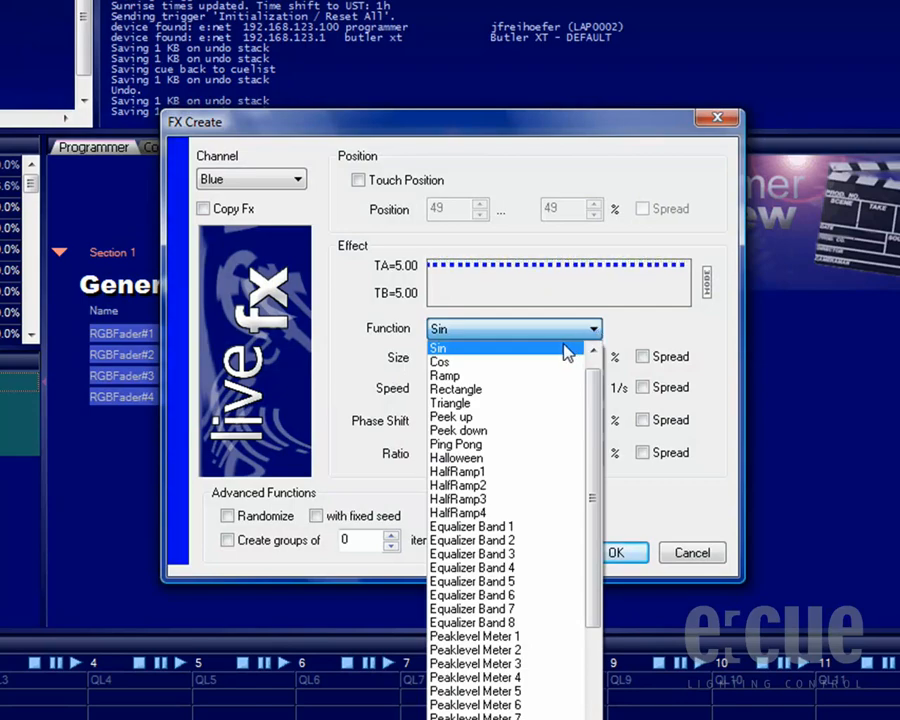
pyautogui.moveTo(516, 368)
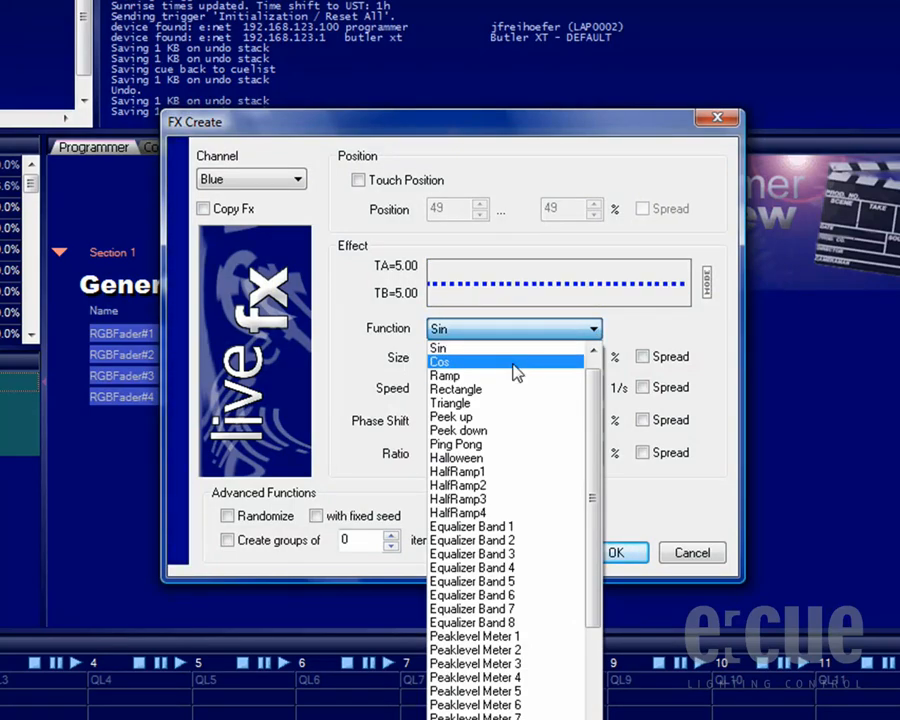
pyautogui.moveTo(516, 376)
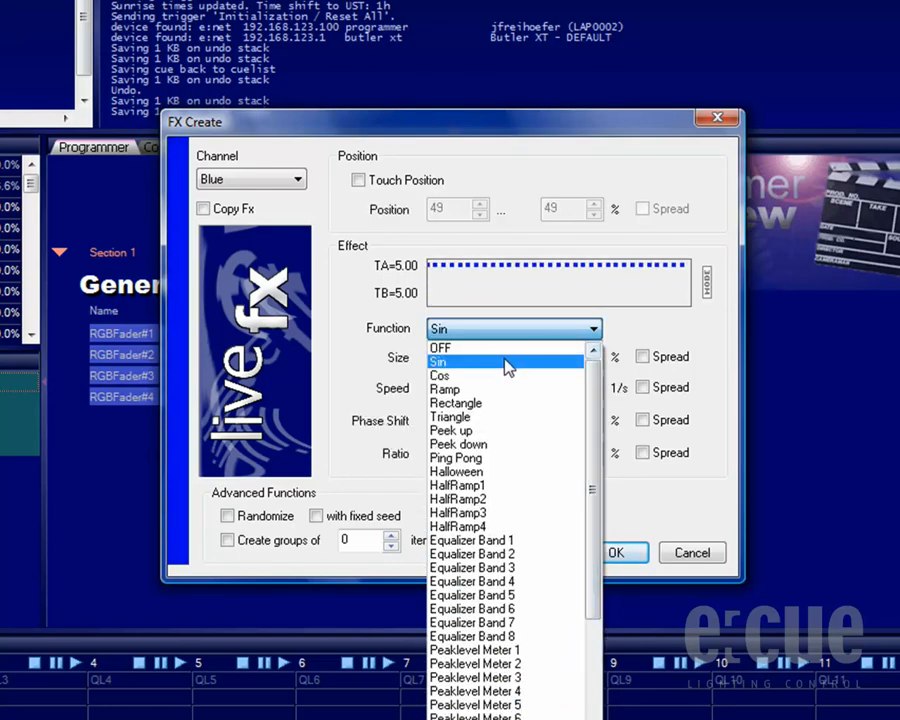
# Step: Choose Sin, step the wave size back to 50, and set speed 0.35
pyautogui.click(438, 362)
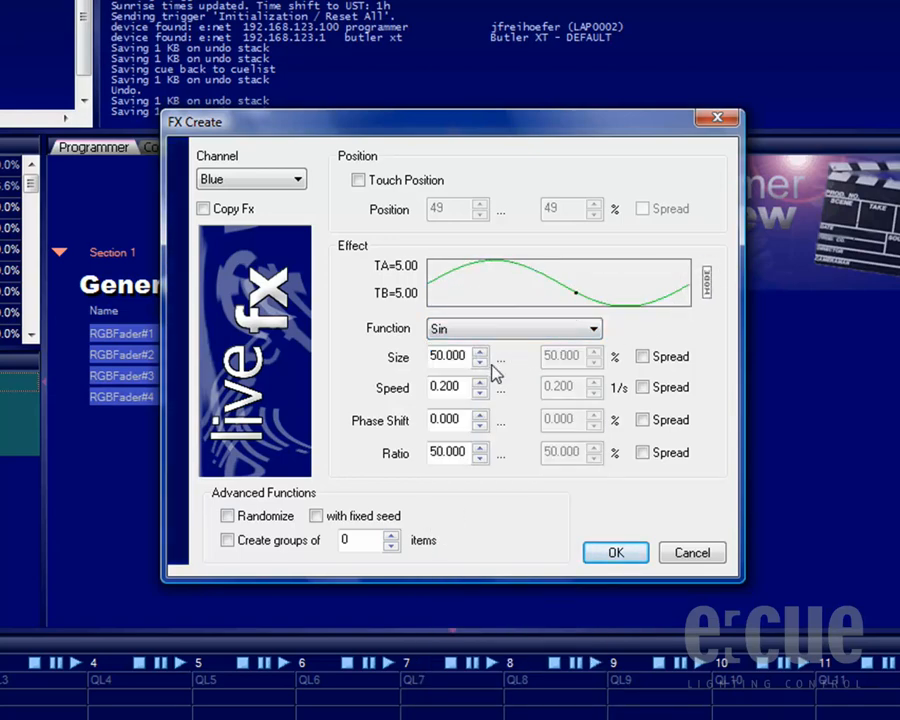
pyautogui.click(480, 364)
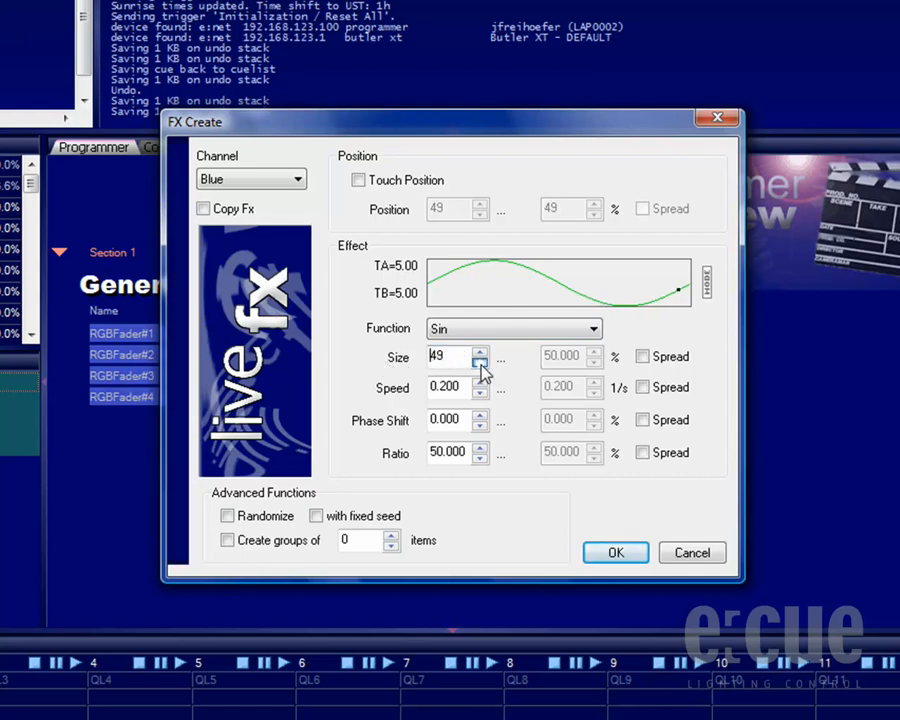
pyautogui.click(482, 364)
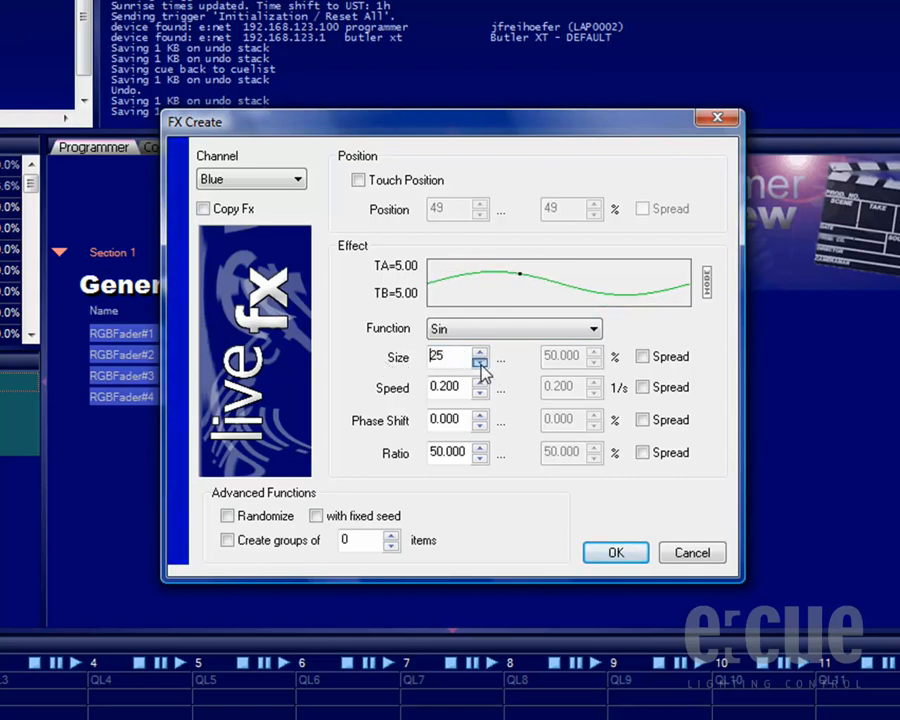
pyautogui.click(482, 362)
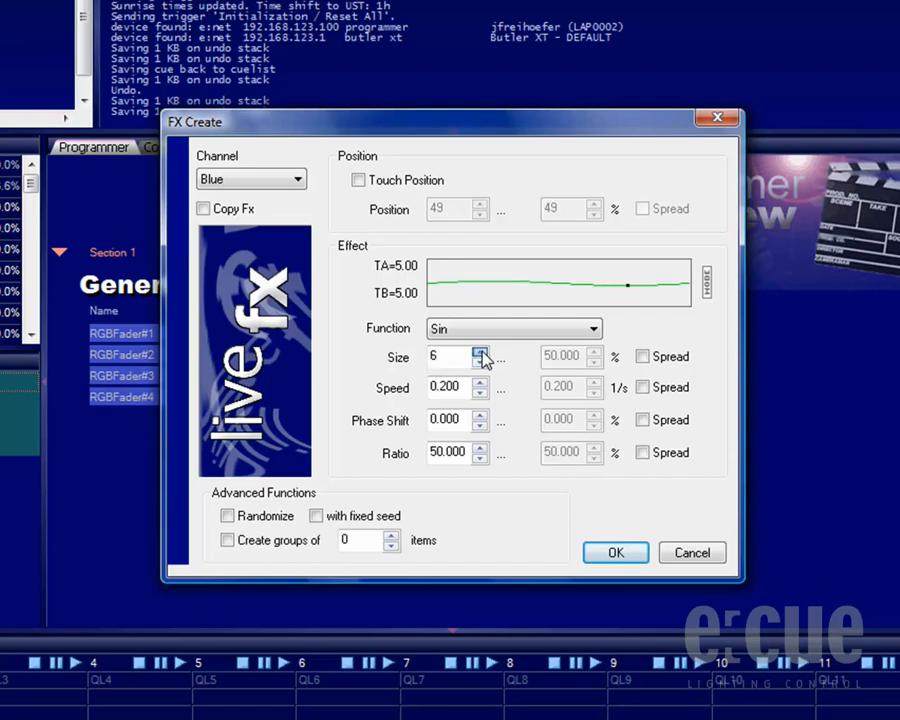
pyautogui.click(482, 356)
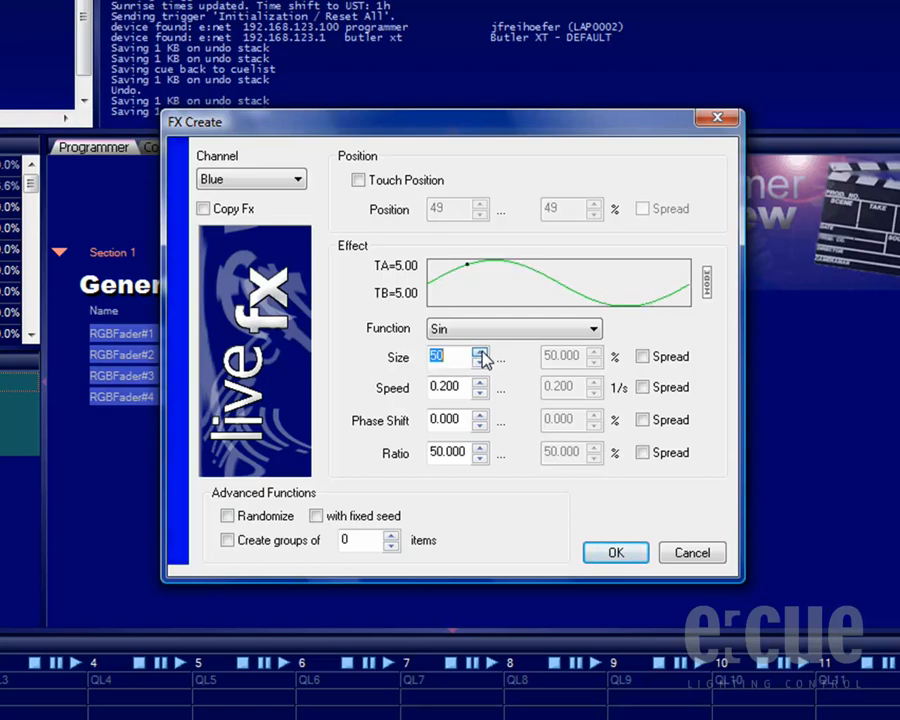
pyautogui.click(480, 380)
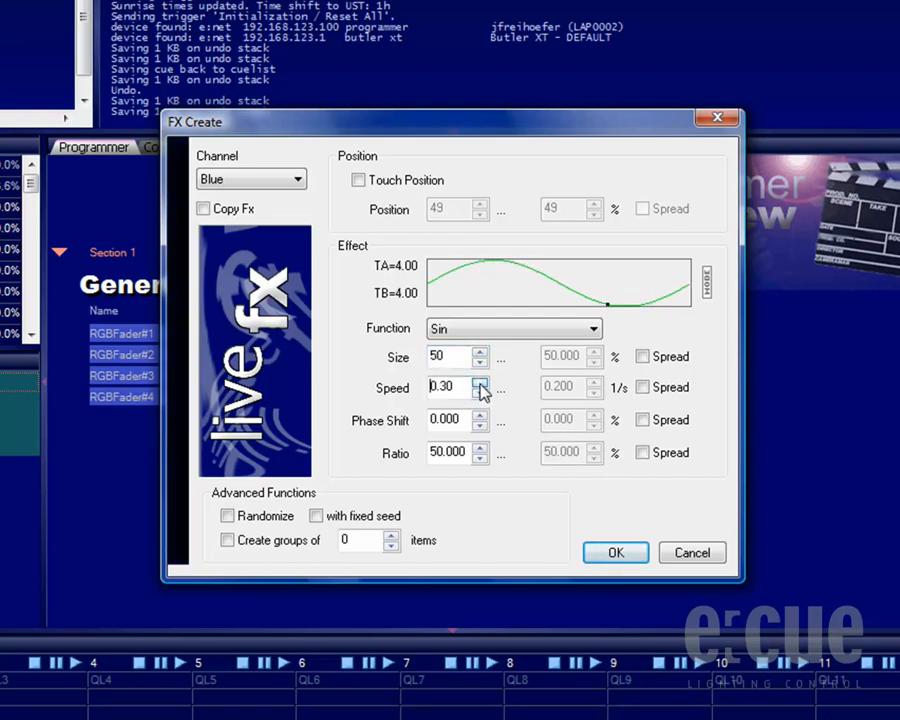
pyautogui.click(482, 382)
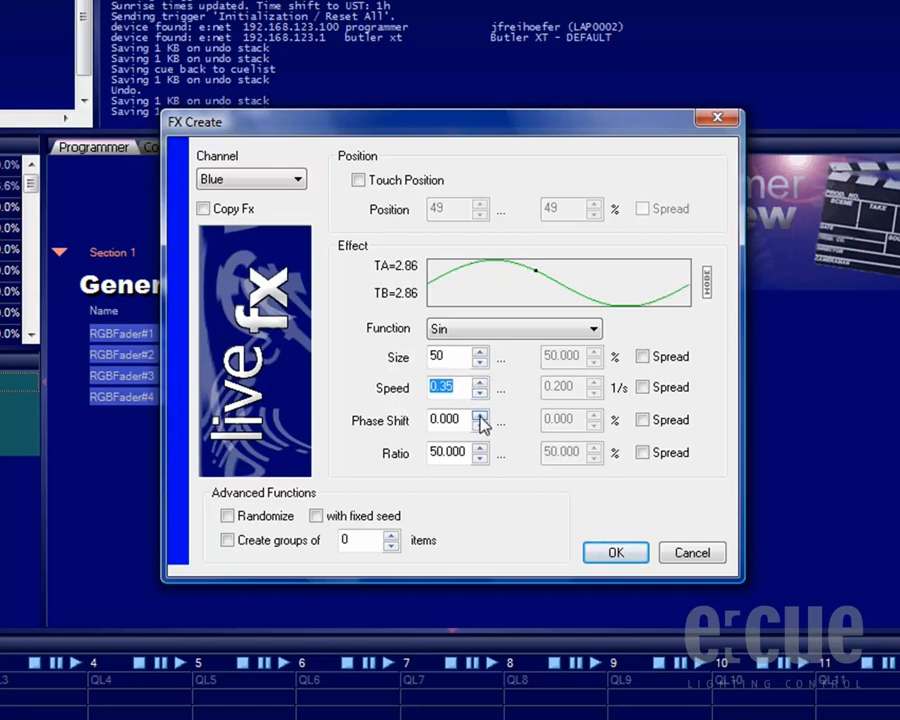
# Step: Leave phase shift at 0 and settle the ratio back at 50
pyautogui.click(480, 414)
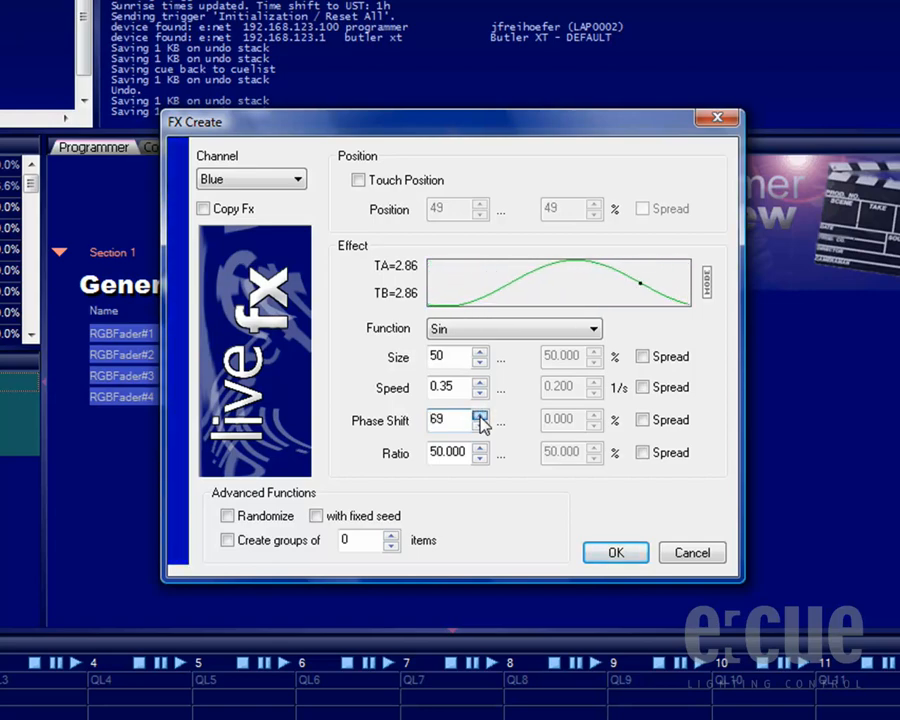
pyautogui.click(480, 426)
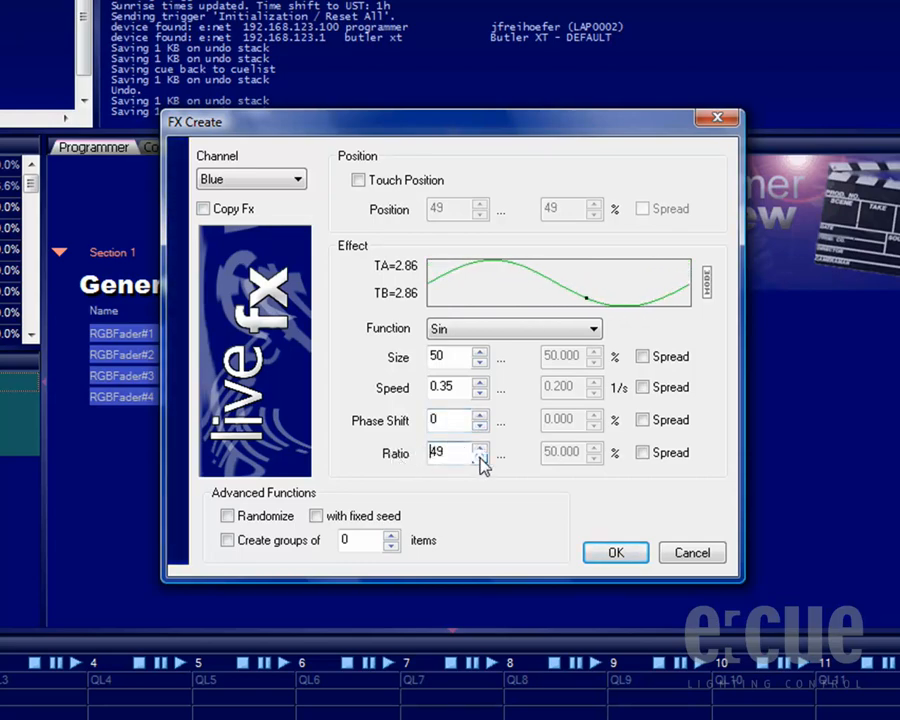
pyautogui.click(482, 458)
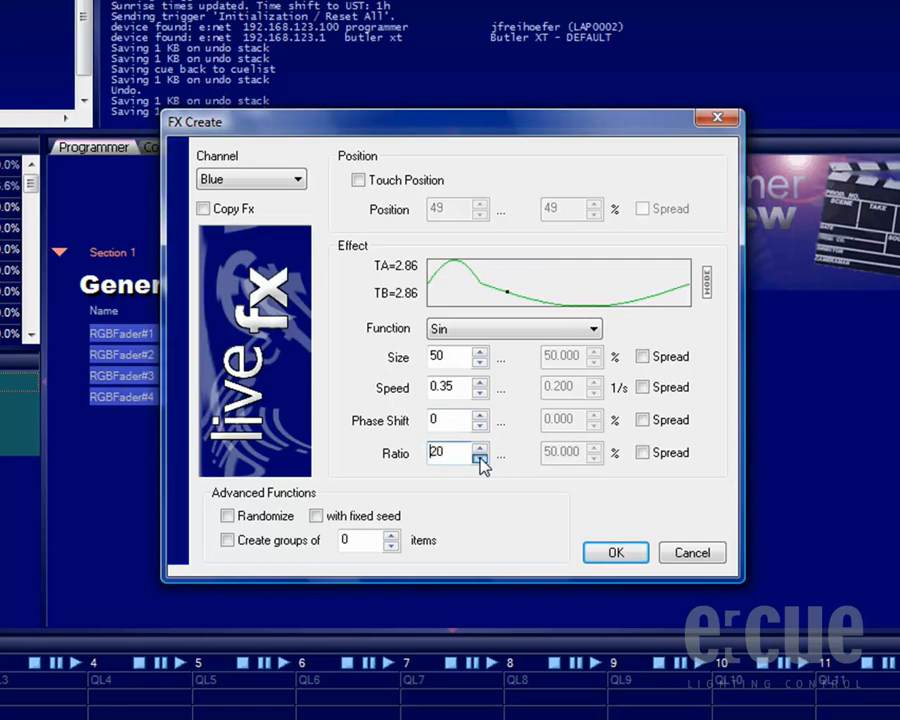
pyautogui.click(480, 458)
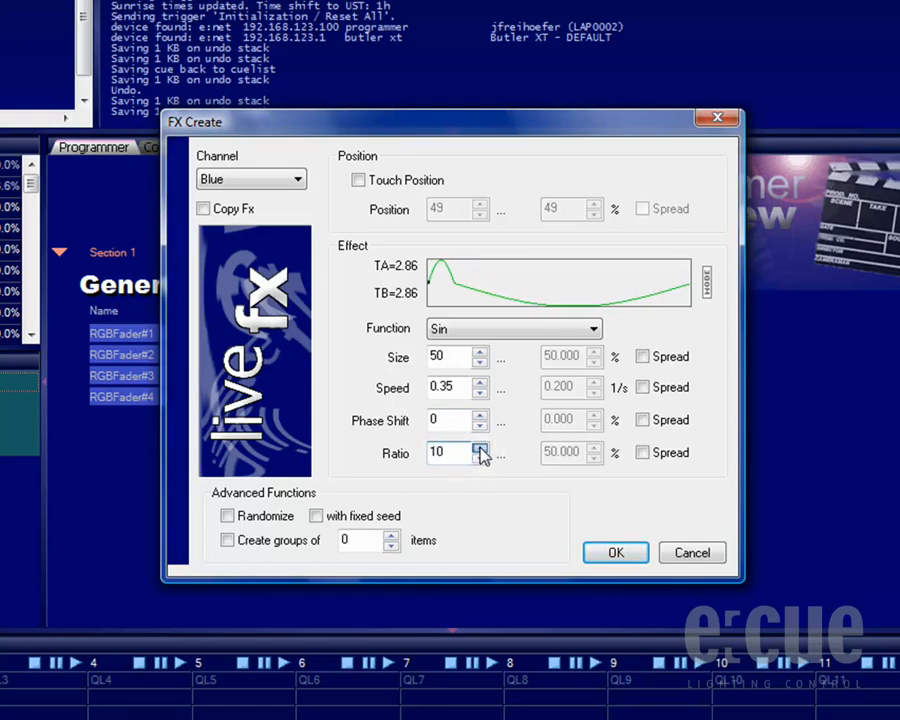
pyautogui.click(482, 448)
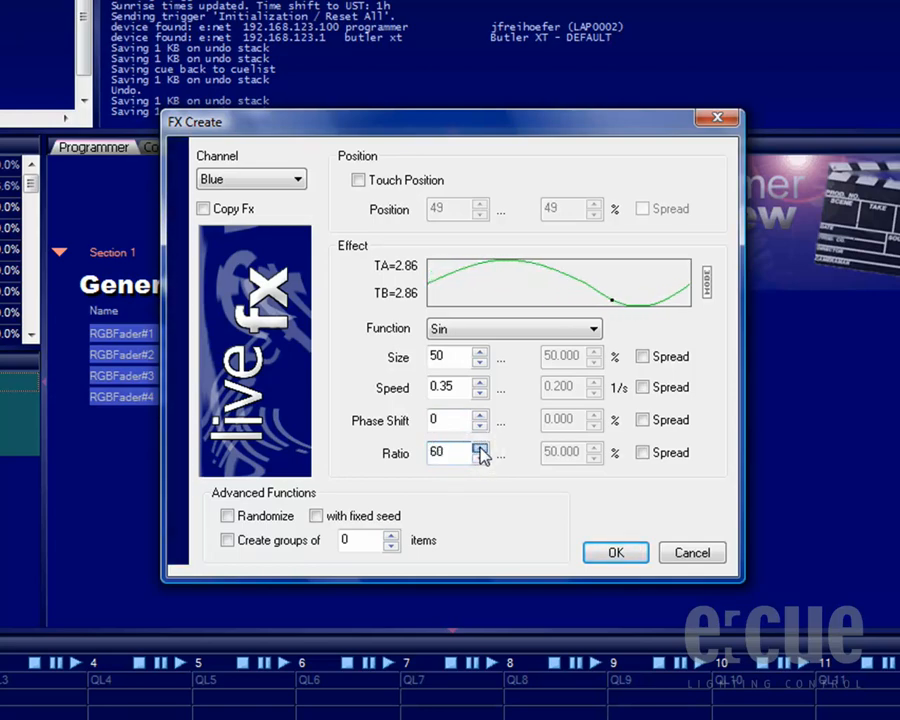
pyautogui.click(482, 458)
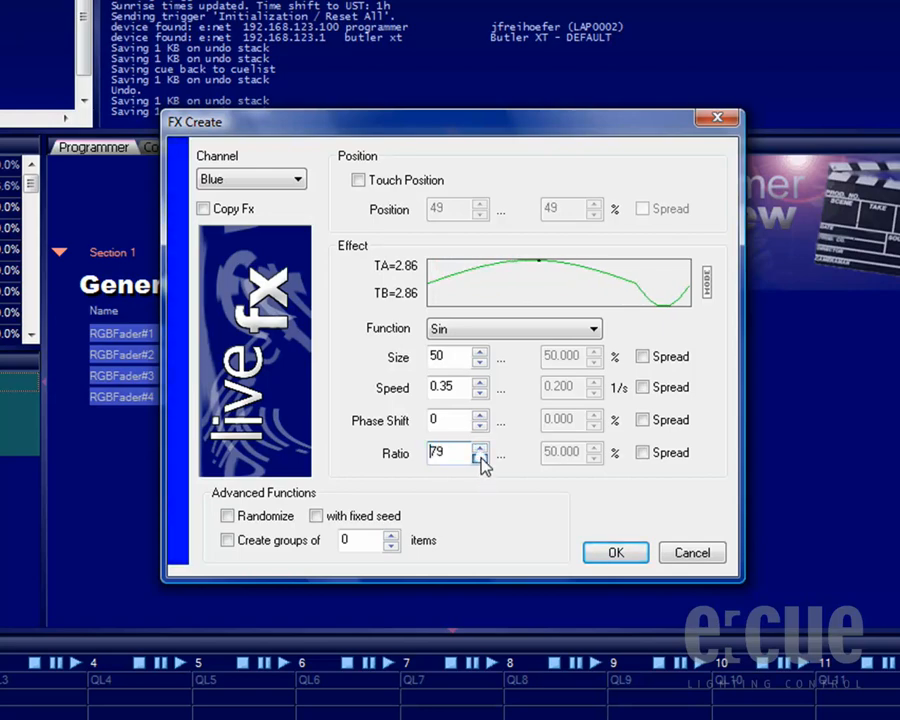
pyautogui.click(482, 458)
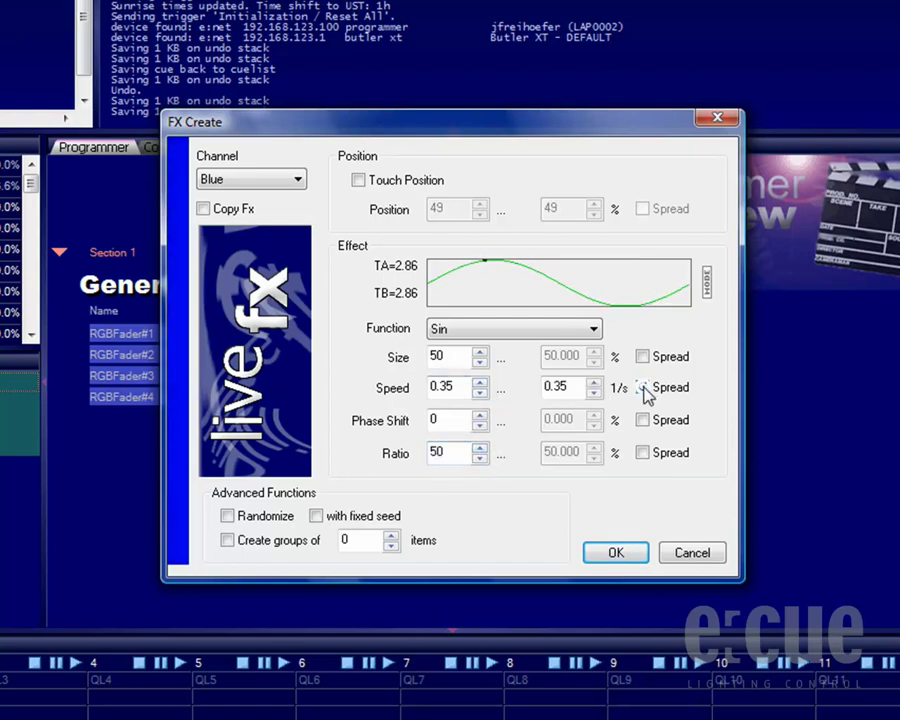
# Step: Enable Speed Spread 0.40, confirm, then tick and raise Phase Shift Spread
pyautogui.click(644, 388)
pyautogui.write('0.4')
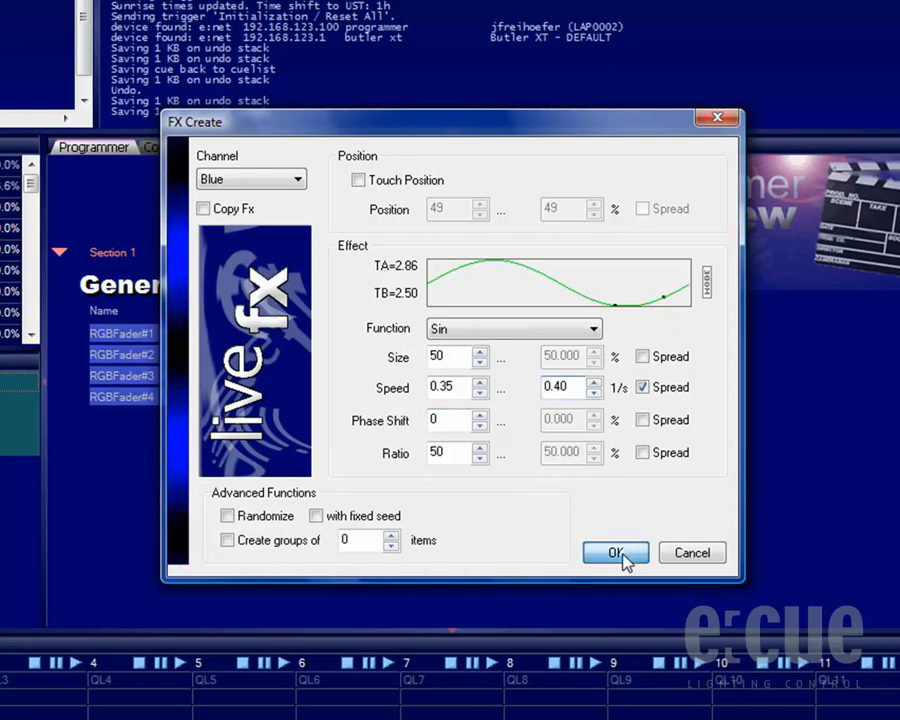
pyautogui.click(616, 552)
pyautogui.write('40')
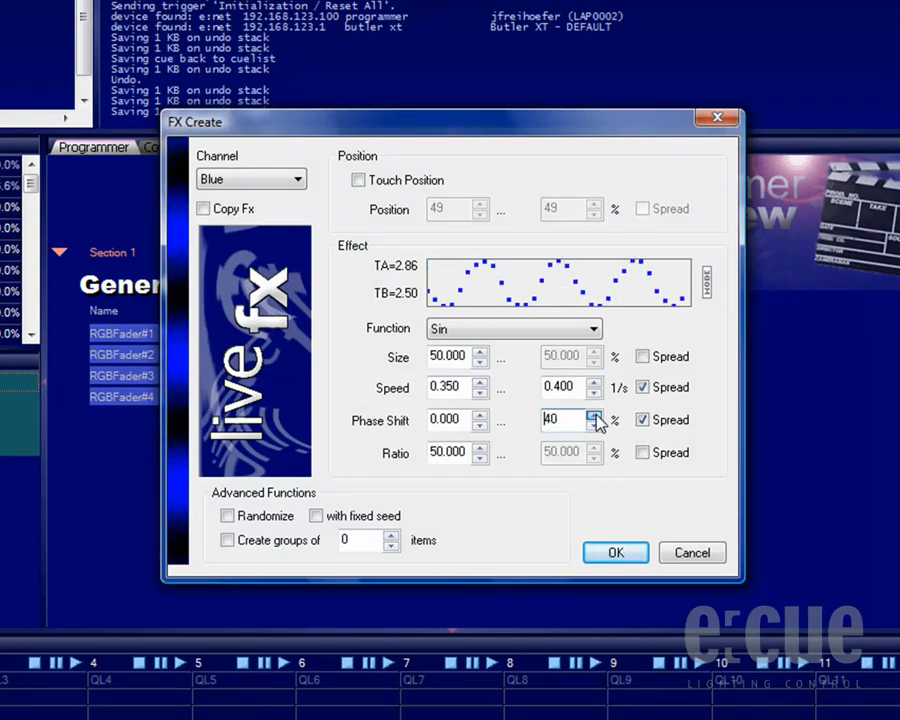
pyautogui.click(592, 414)
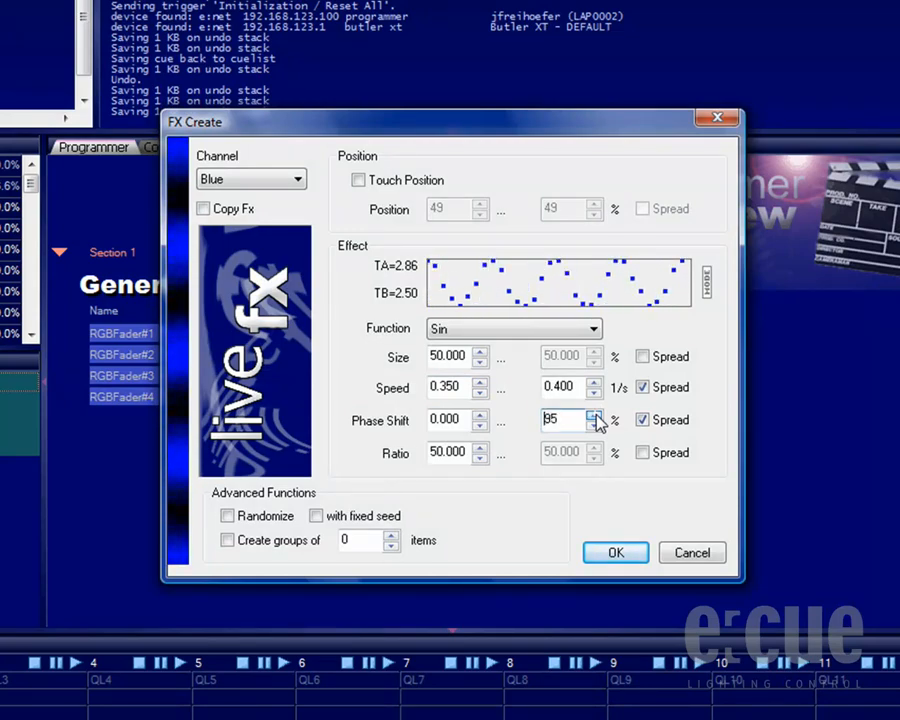
pyautogui.click(594, 414)
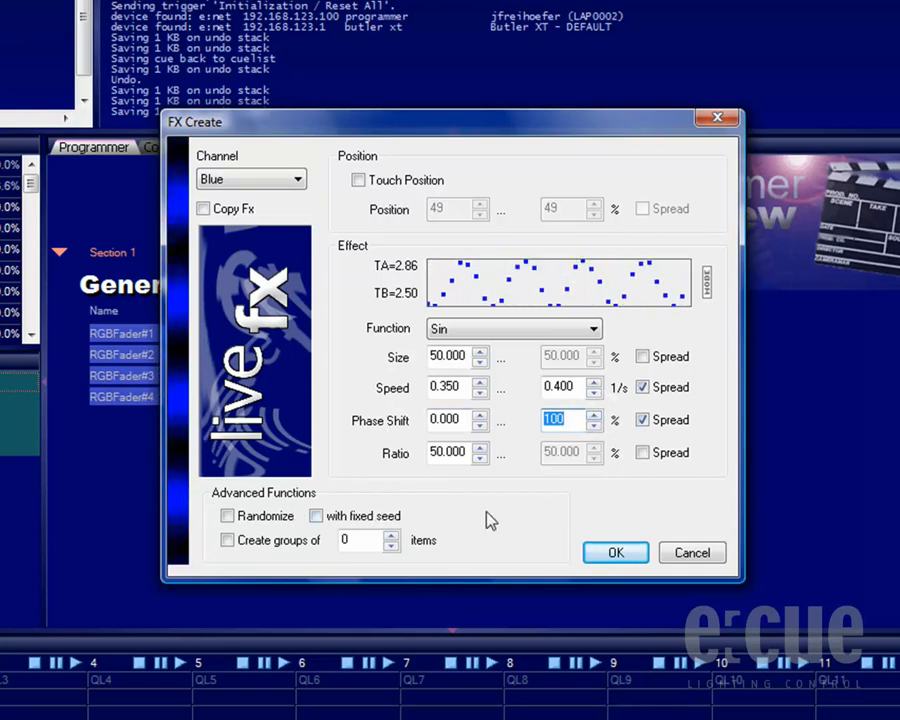
# Step: Apply the finished effect to the faders and begin recording a new cue in QL2
pyautogui.click(616, 552)
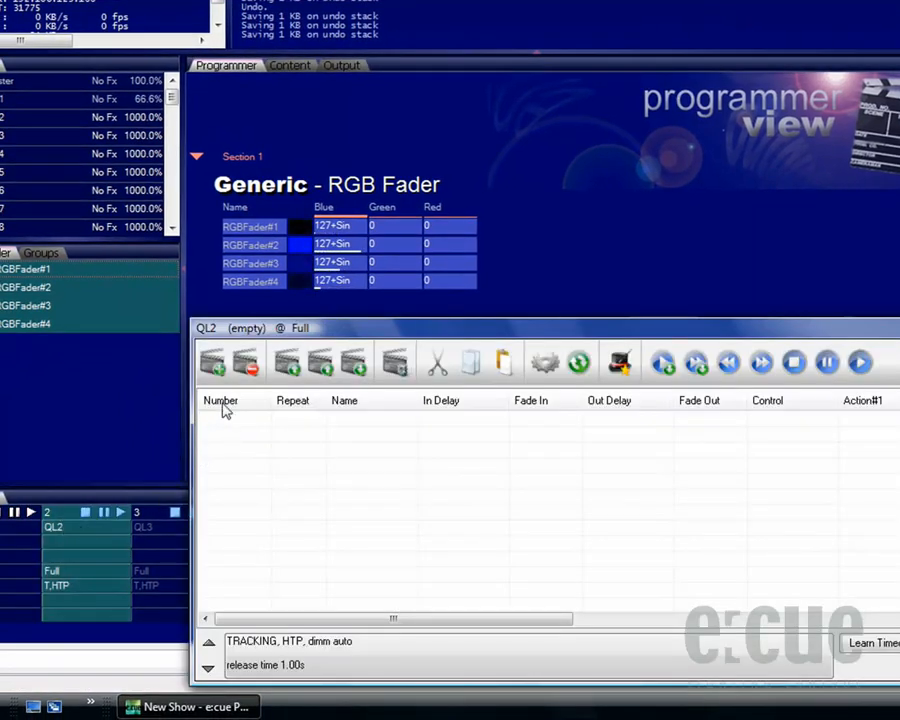
pyautogui.click(218, 364)
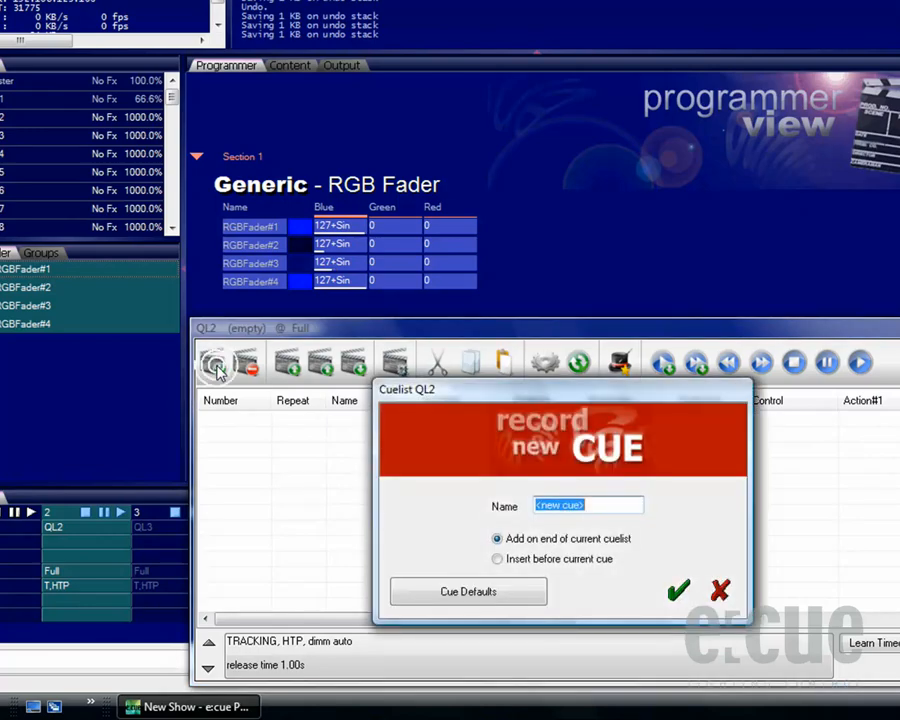